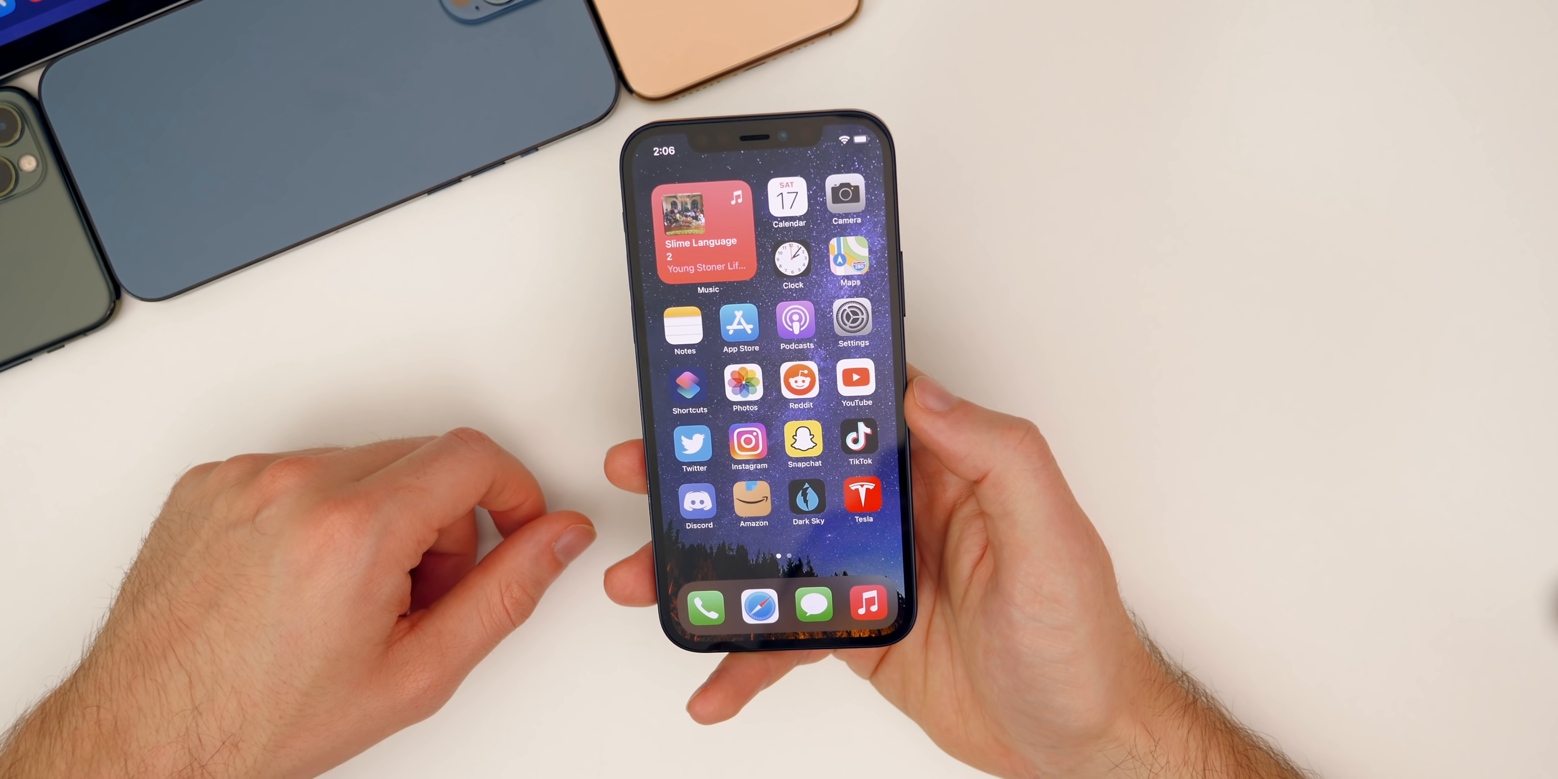
- Launch the Calendar app from the home screen to reach its month view
left_click(788, 194)
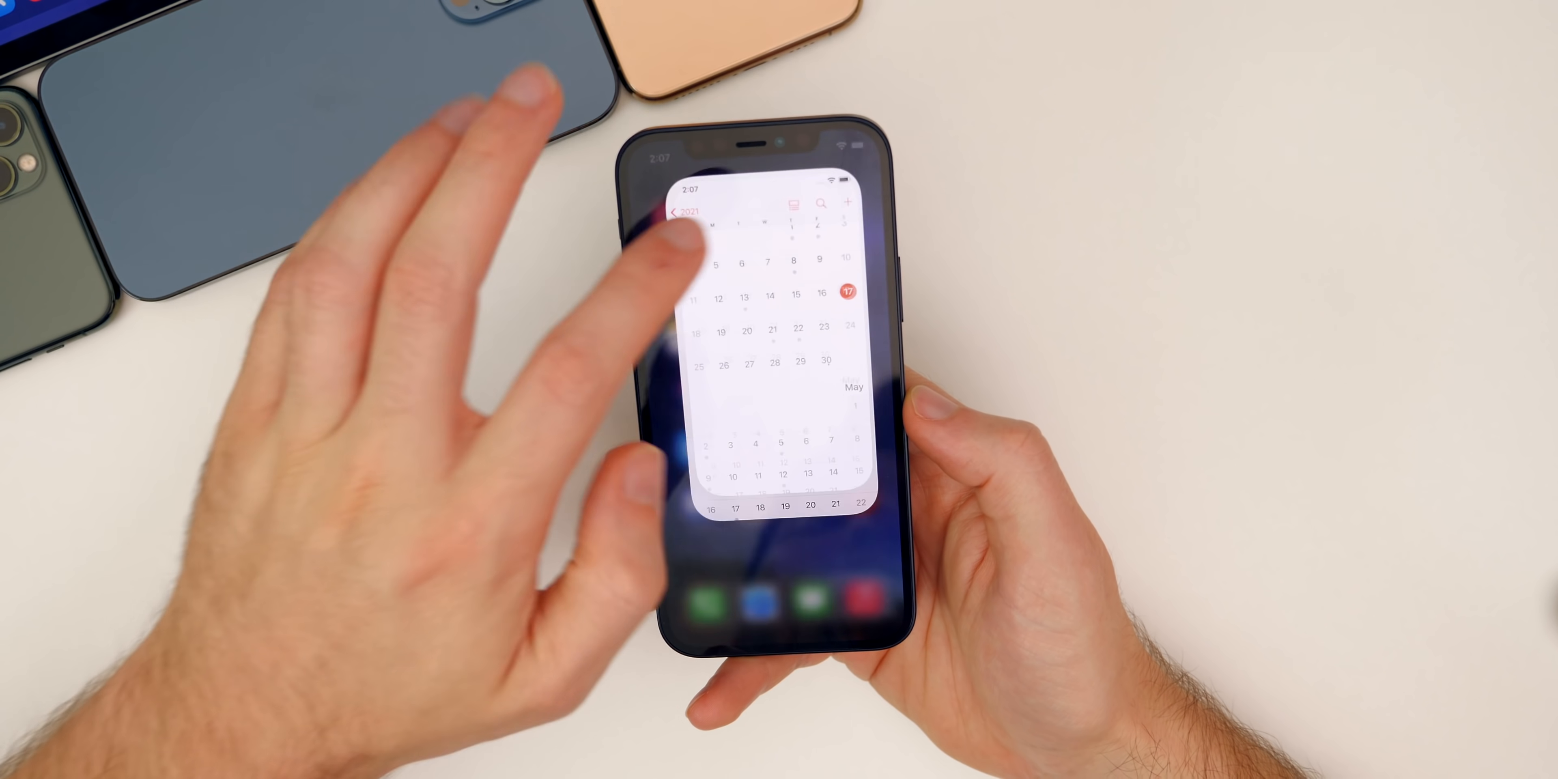